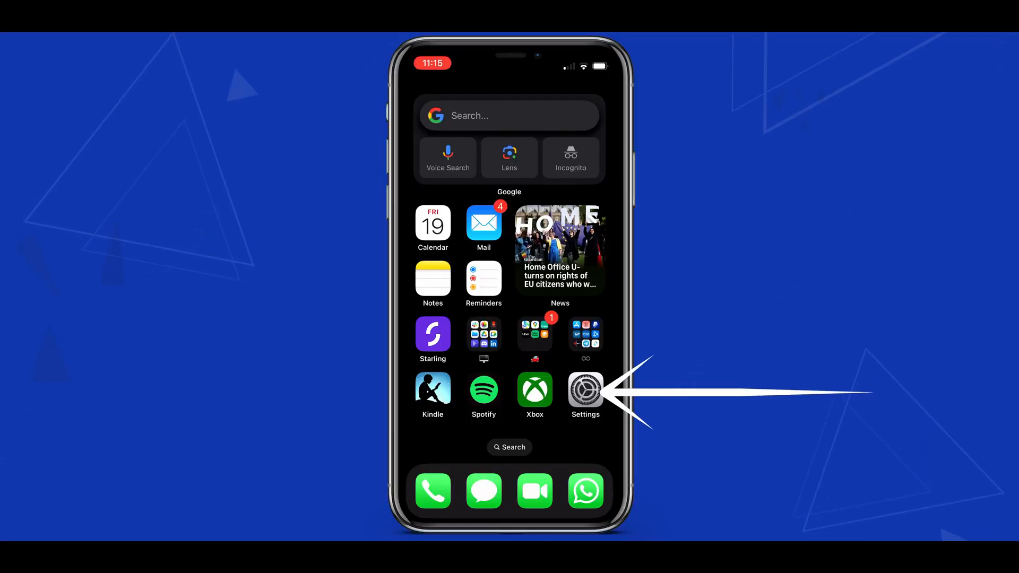
# Launch Settings and scroll the main list to the Control Centre entry.
pyautogui.click(584, 390)
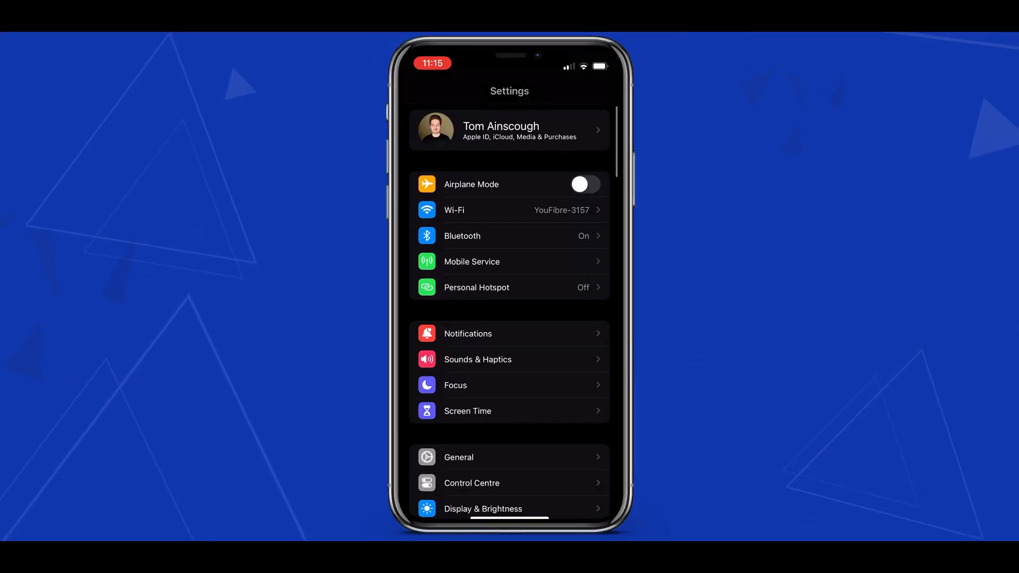
pyautogui.scroll(-3)
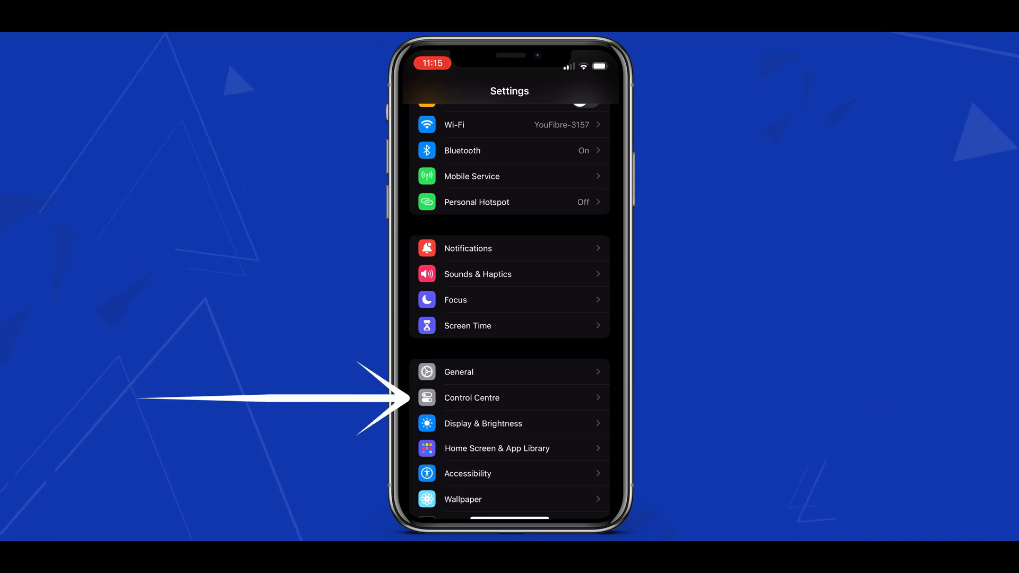
# In Control Centre settings, add Screen Recording from More Controls to the included controls.
pyautogui.click(472, 398)
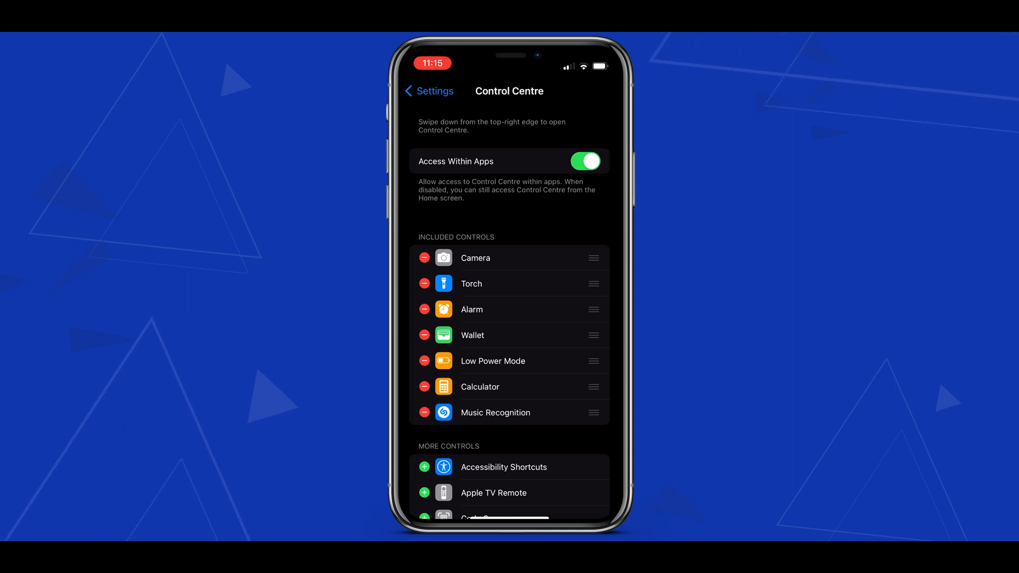
pyautogui.scroll(-3)
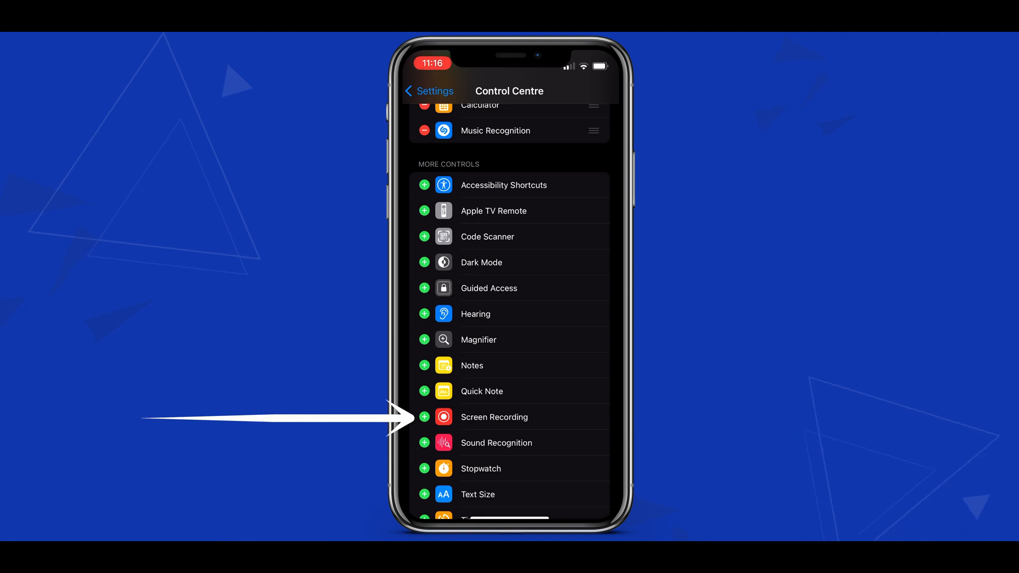
pyautogui.click(423, 416)
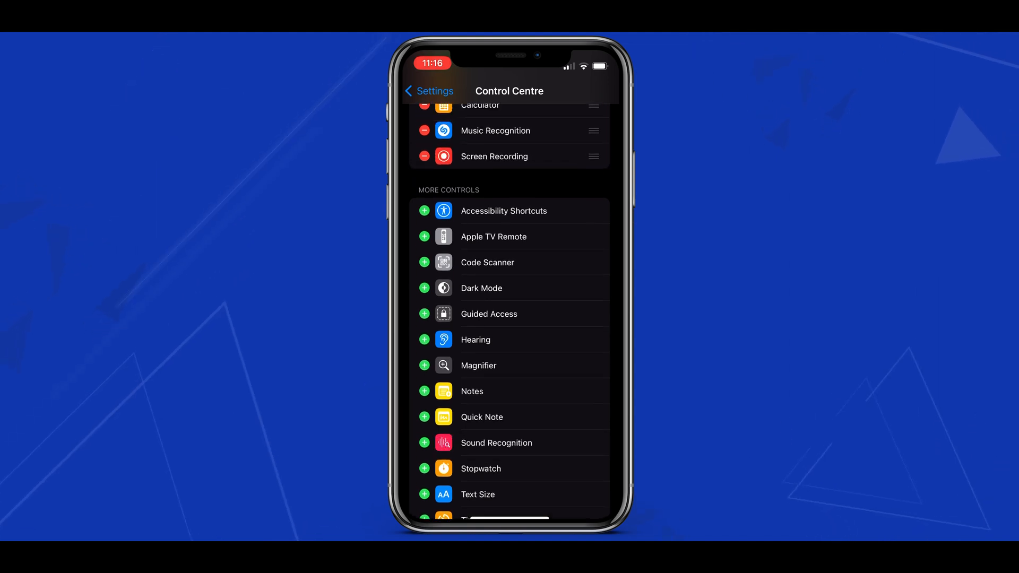
pyautogui.scroll(-3)
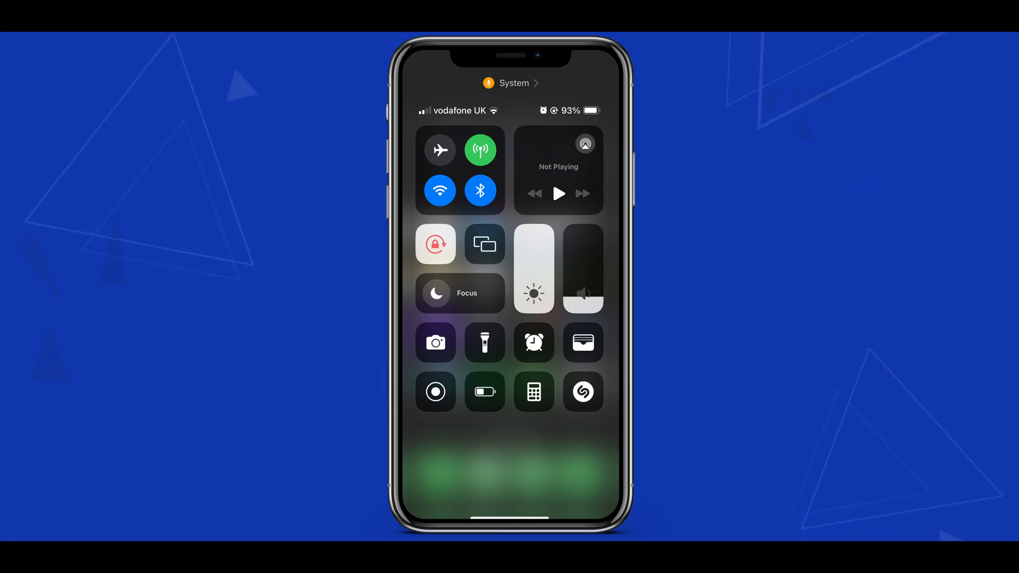
# Start Screen Recording from Control Centre and dismiss it so recording continues on the Home Screen.
pyautogui.click(435, 391)
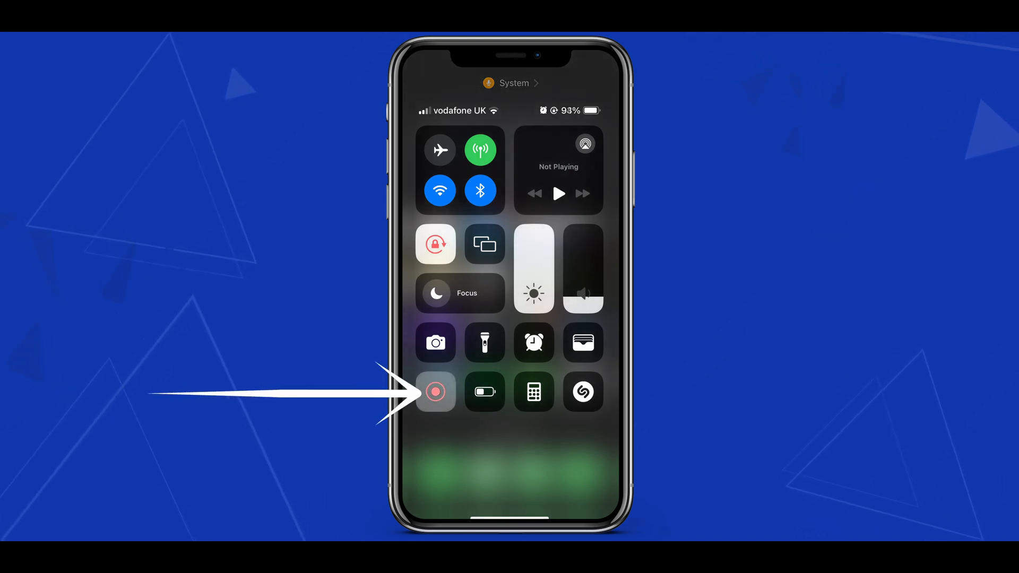
pyautogui.click(435, 392)
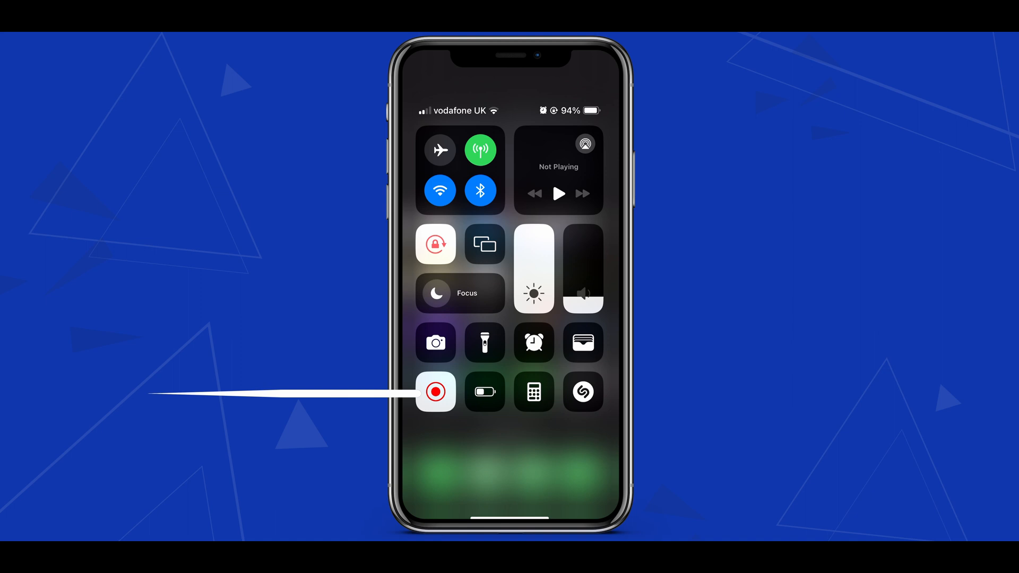
pyautogui.click(435, 392)
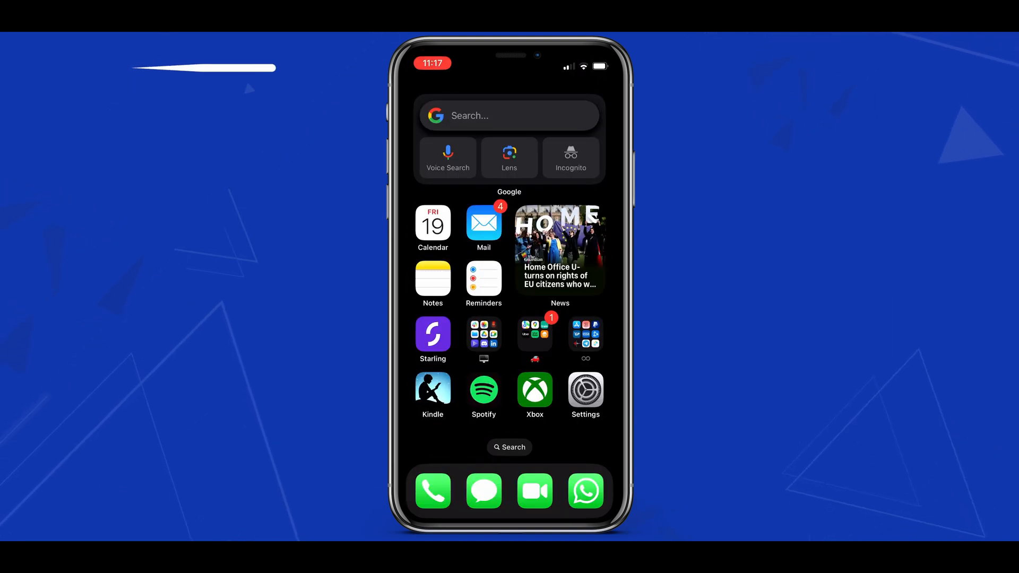
# Stop the screen recording via the red status-bar indicator and confirm Stop in the alert.
pyautogui.click(432, 63)
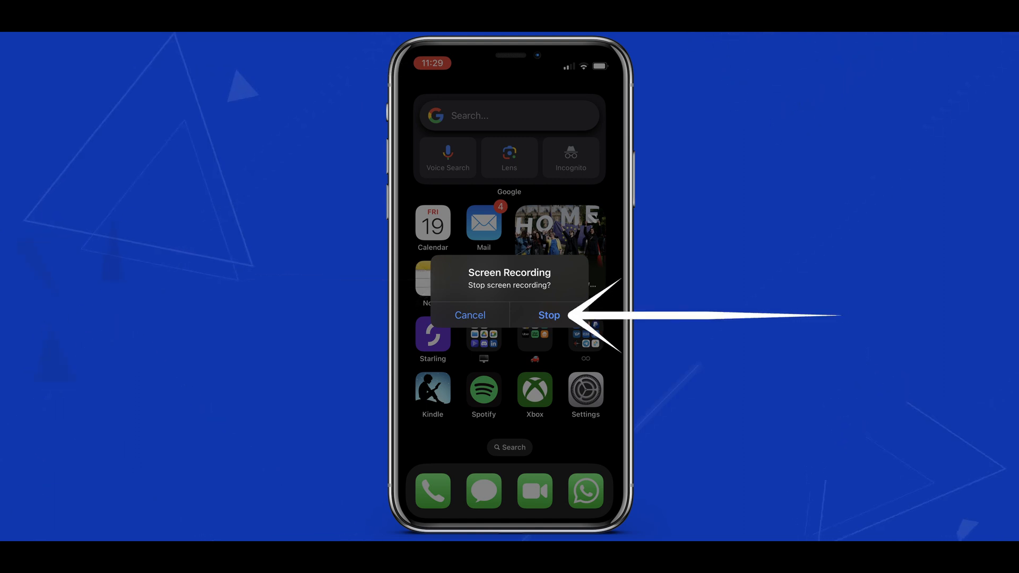
pyautogui.click(548, 316)
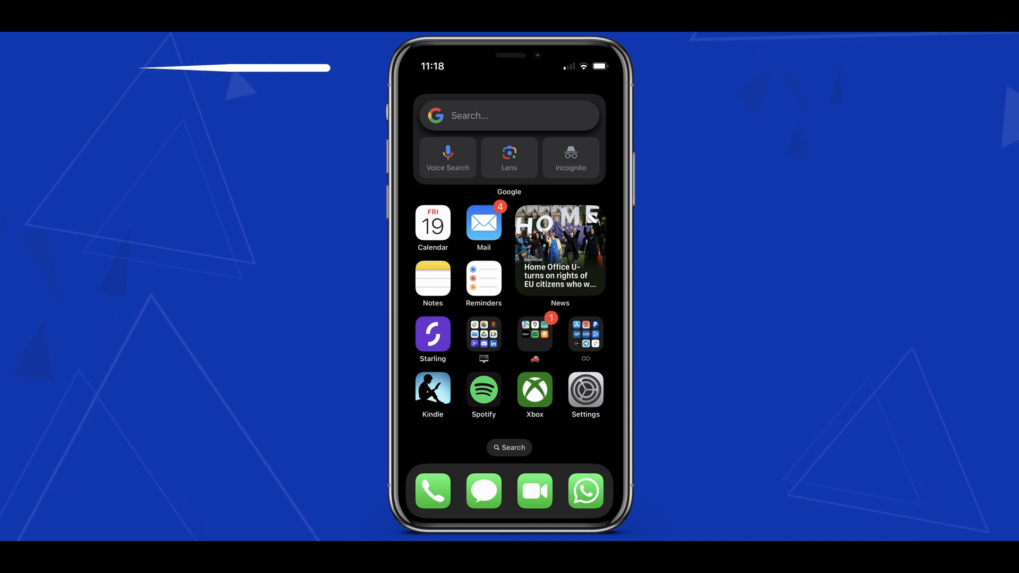